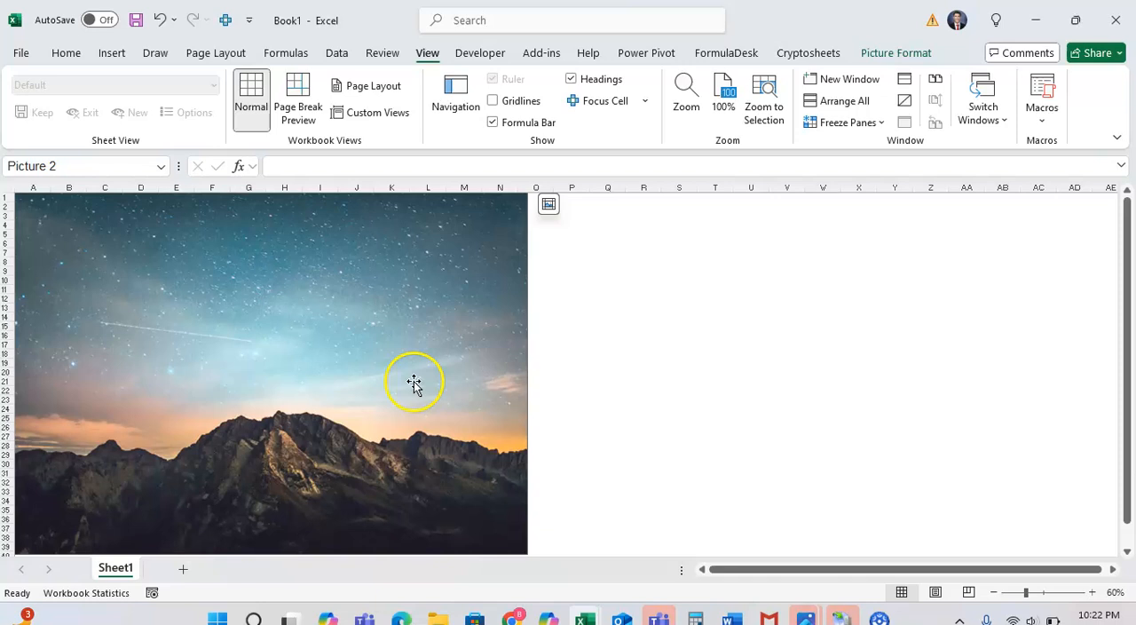
- Open Format Picture from the mountain night-sky photo's shortcut menu
{"action": "right_click", "coordinate": [414, 383]}
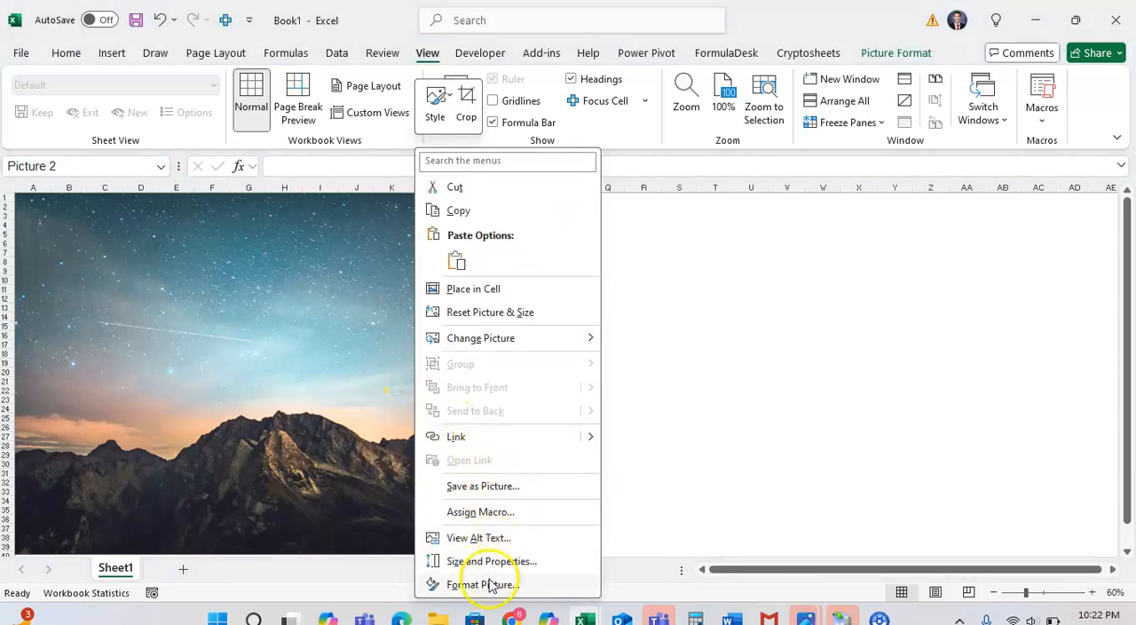
{"action": "left_click", "coordinate": [482, 580]}
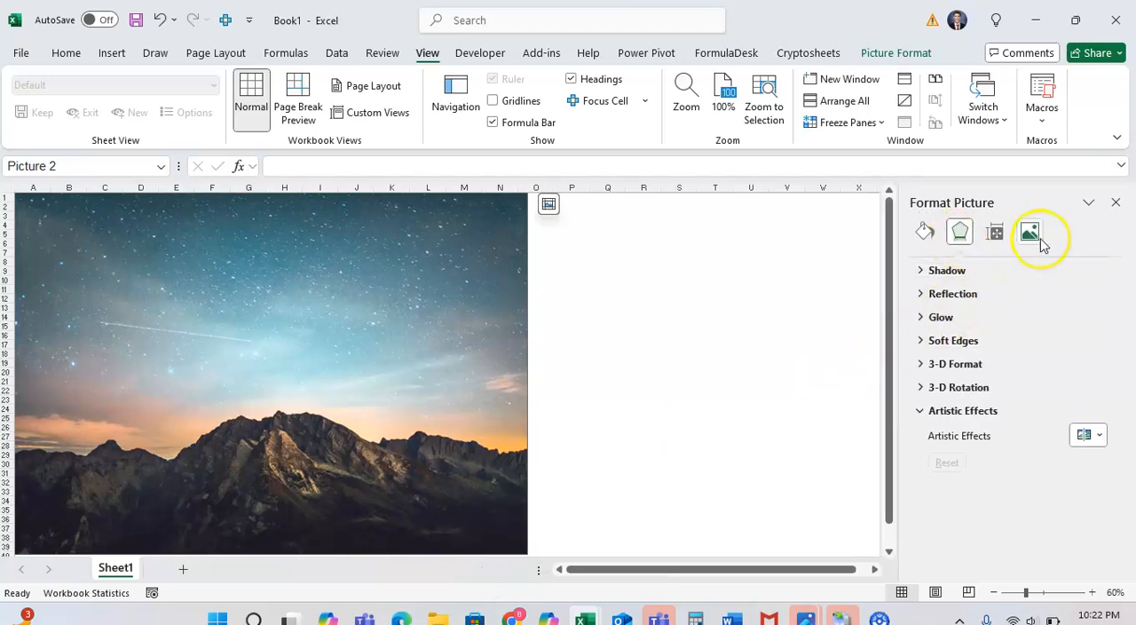
- Switch to Picture settings and expand Picture Corrections, showing sharpness, brightness and contrast at 0%
{"action": "left_click", "coordinate": [1028, 232]}
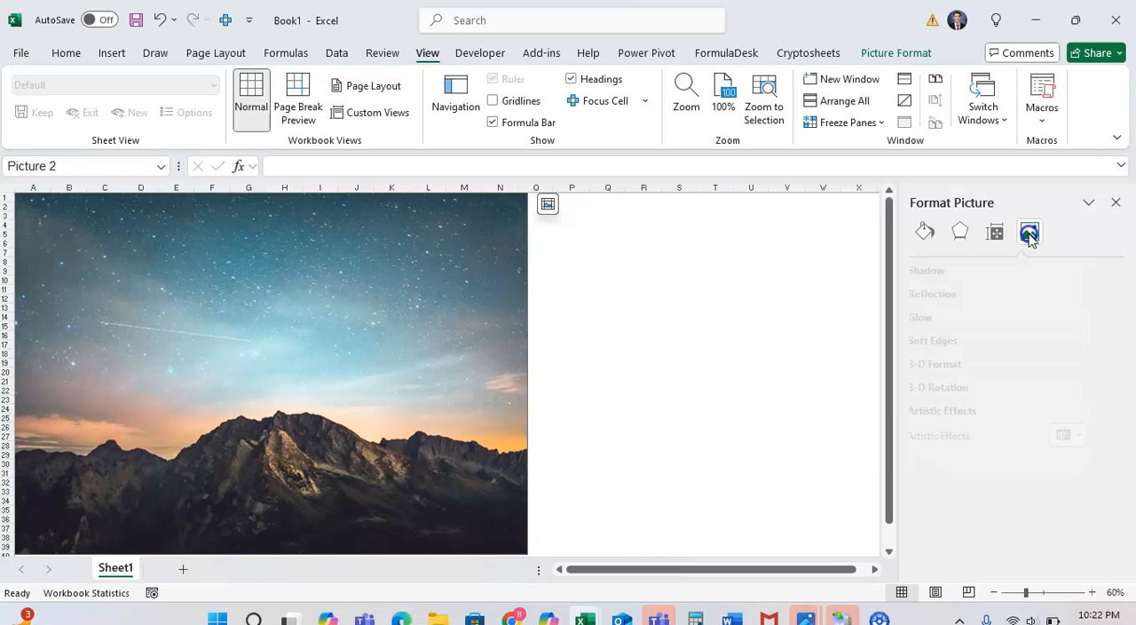
{"action": "left_click", "coordinate": [1029, 231]}
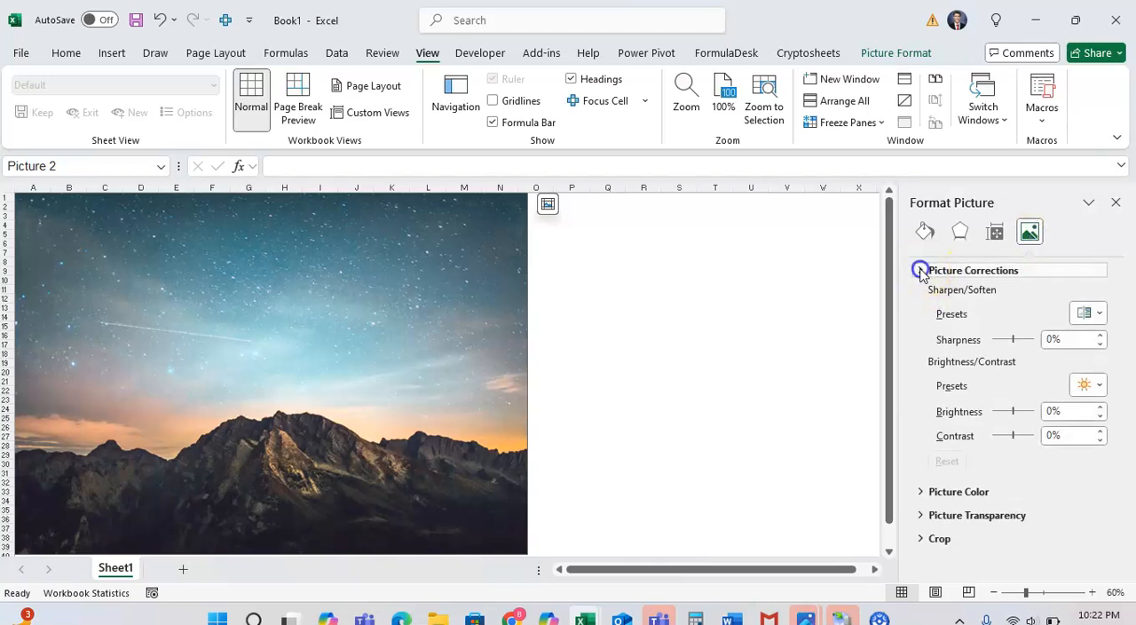
{"action": "left_click", "coordinate": [923, 269]}
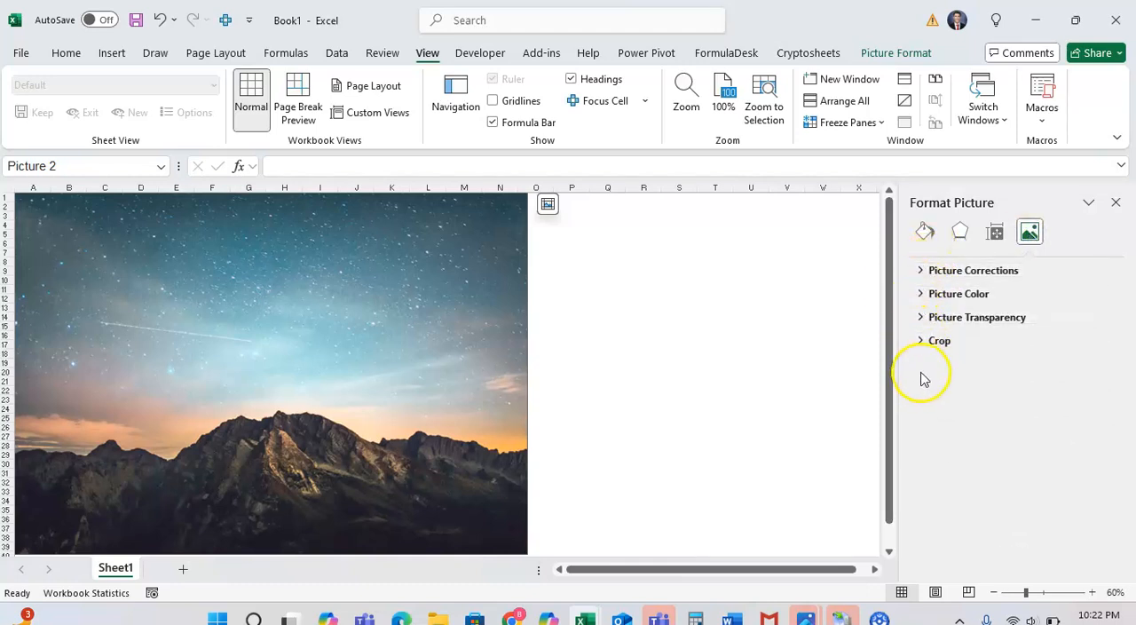
{"action": "left_click", "coordinate": [973, 270]}
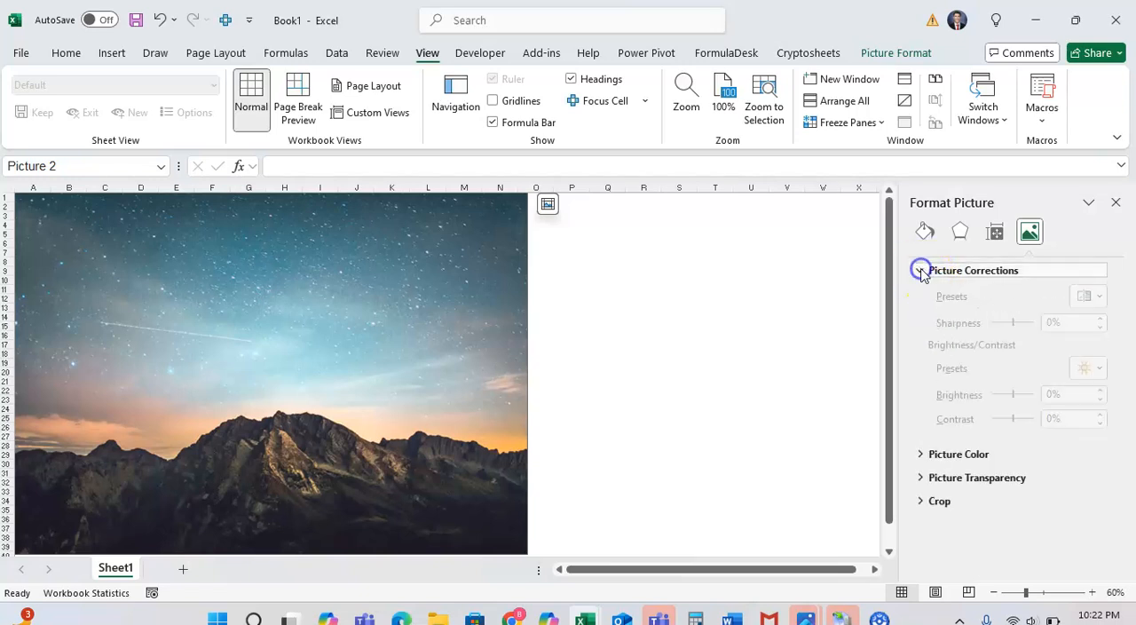
{"action": "left_click", "coordinate": [920, 270]}
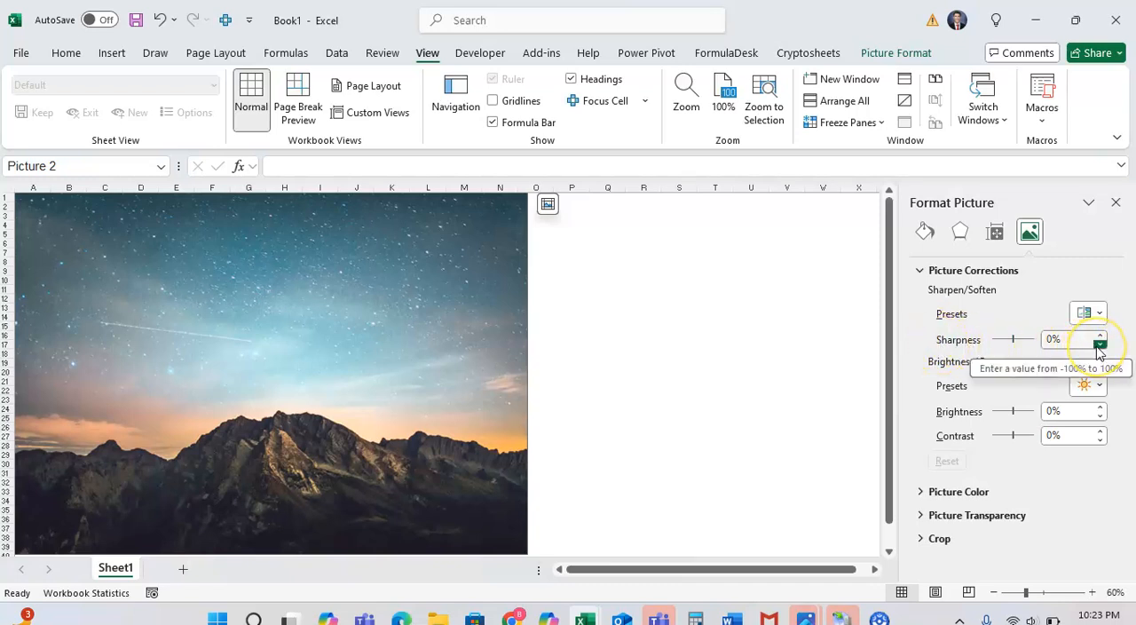
- Try several Sharpness values with the slider and arrows, settling on -50%
{"action": "left_click", "coordinate": [1098, 344]}
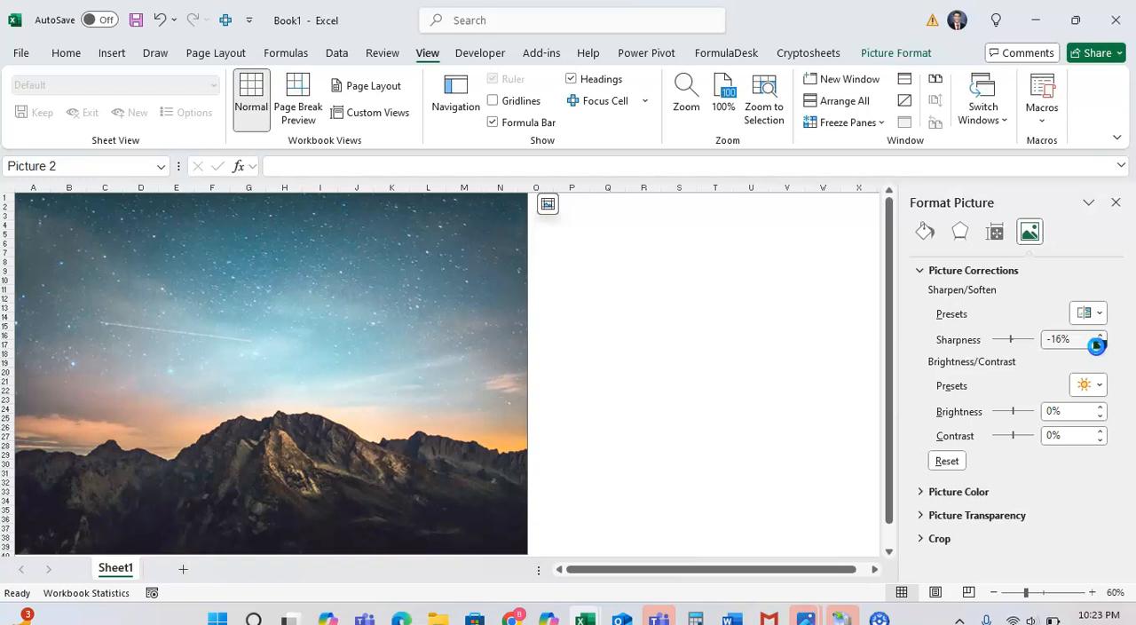
{"action": "left_click_drag", "start_coordinate": [1021, 339], "coordinate": [1007, 339]}
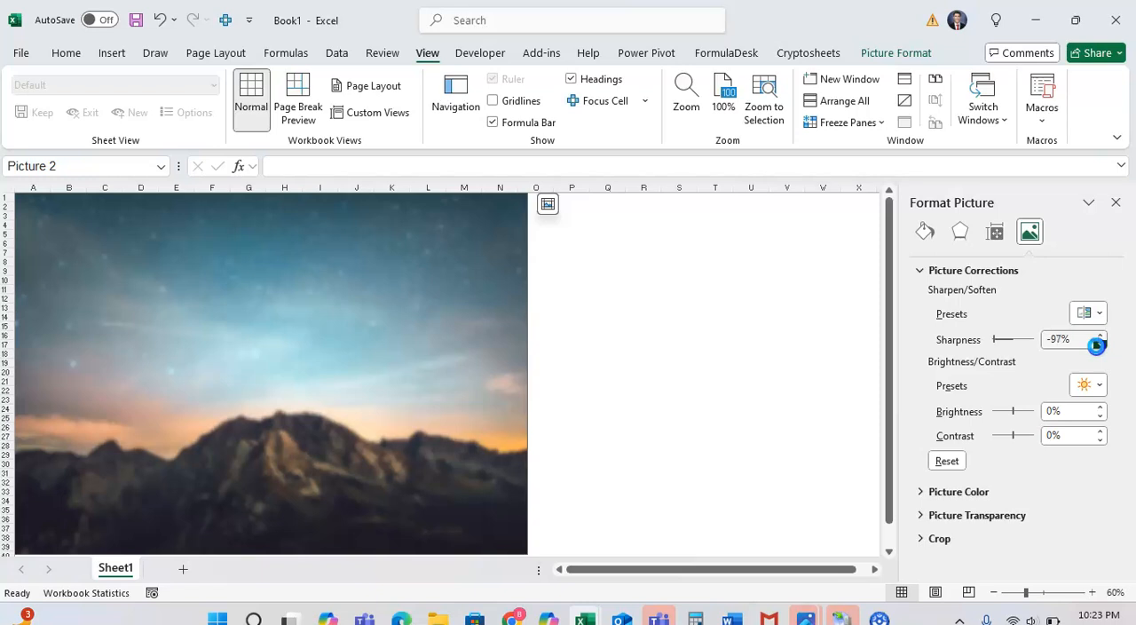
{"action": "left_click", "coordinate": [1099, 344]}
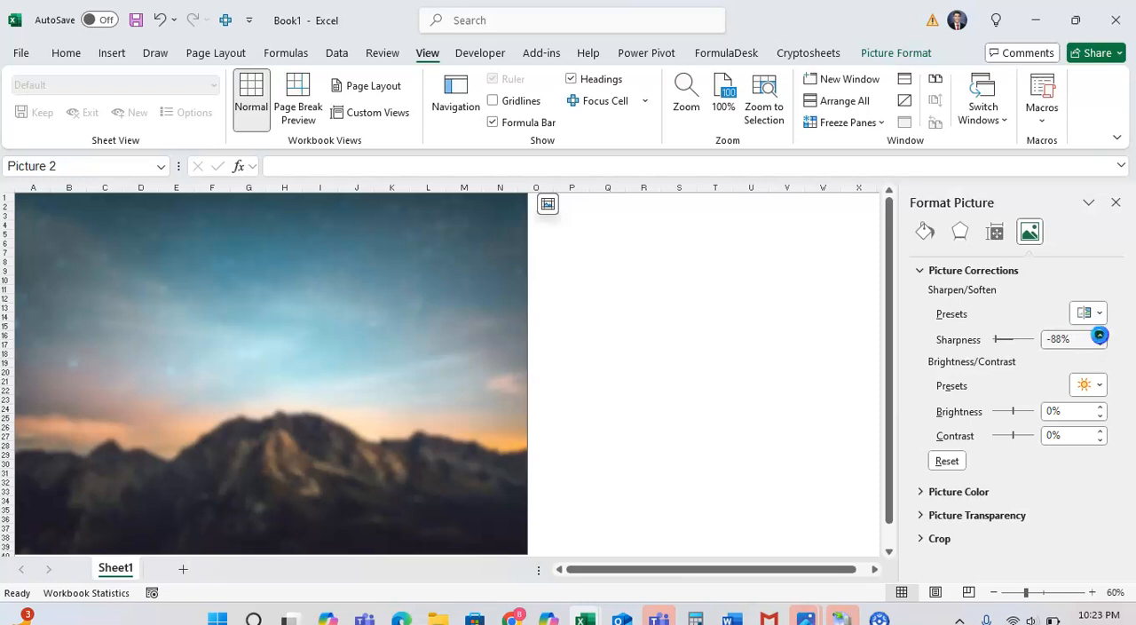
{"action": "left_click_drag", "start_coordinate": [995, 339], "coordinate": [1007, 339]}
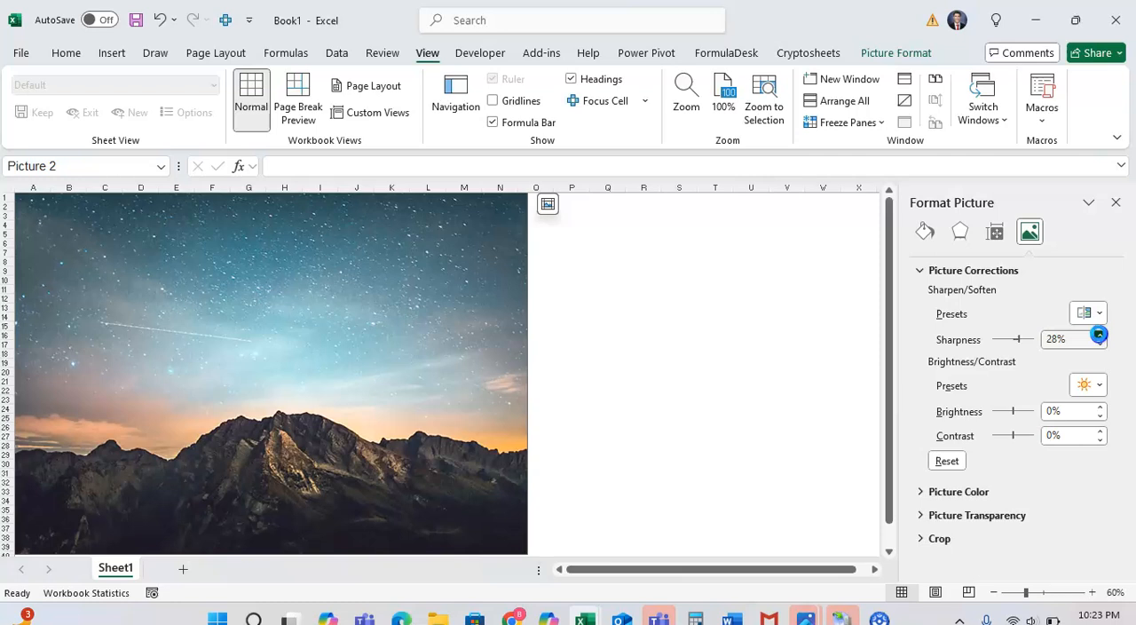
{"action": "left_click", "coordinate": [1100, 333]}
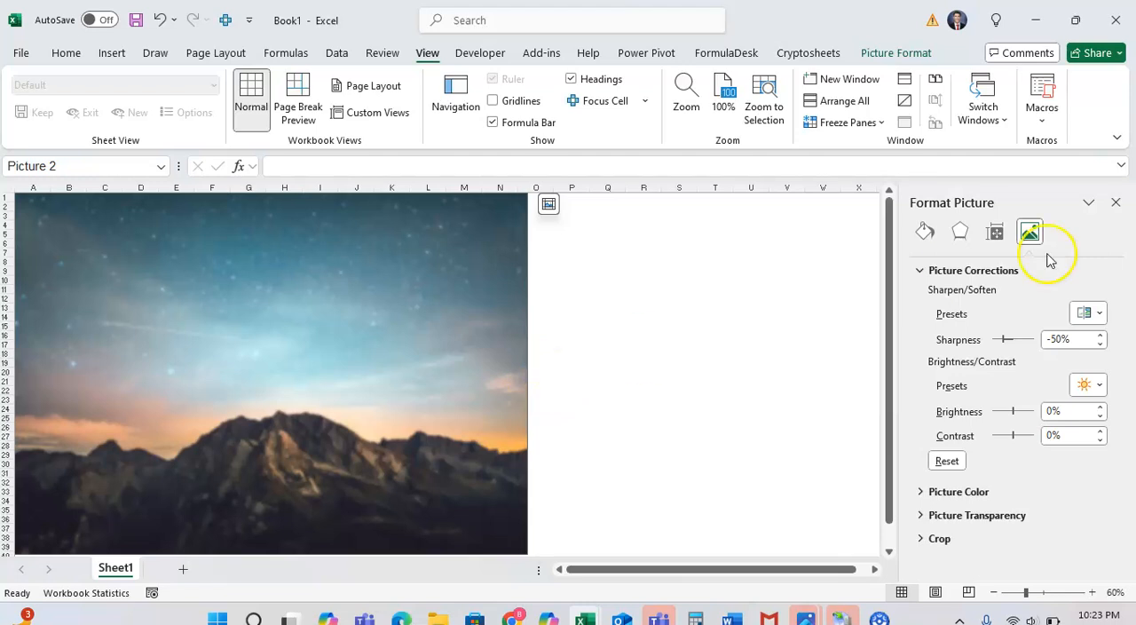
- Reset the picture's sharpness to neutral, then raise it to 25%
{"action": "left_click_drag", "start_coordinate": [1006, 339], "coordinate": [1009, 339]}
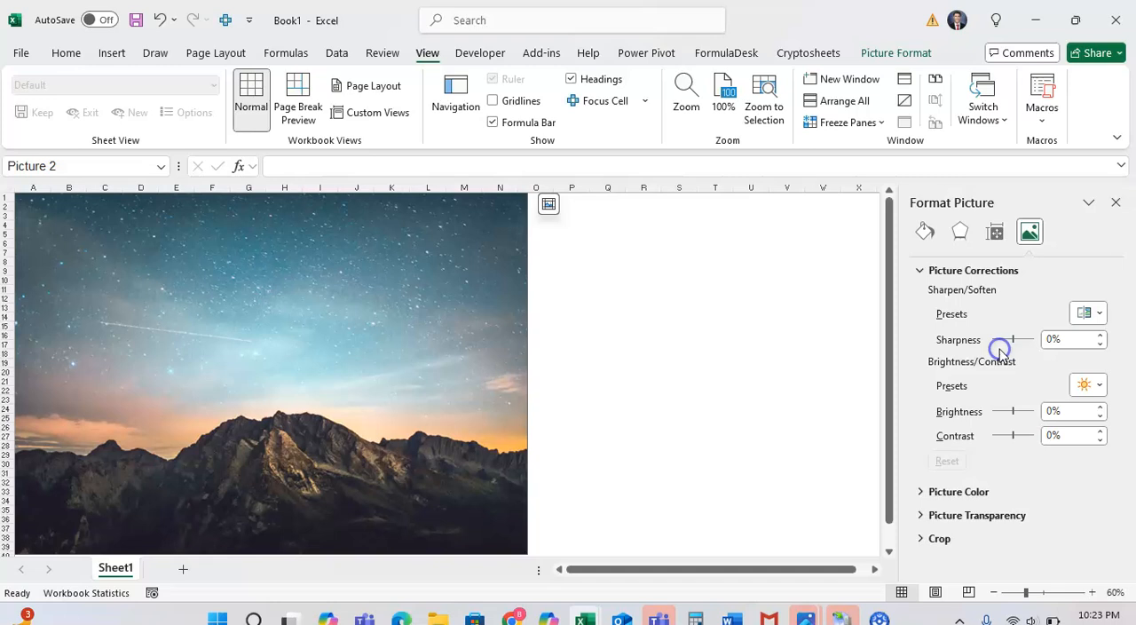
{"action": "left_click_drag", "start_coordinate": [998, 339], "coordinate": [1018, 339]}
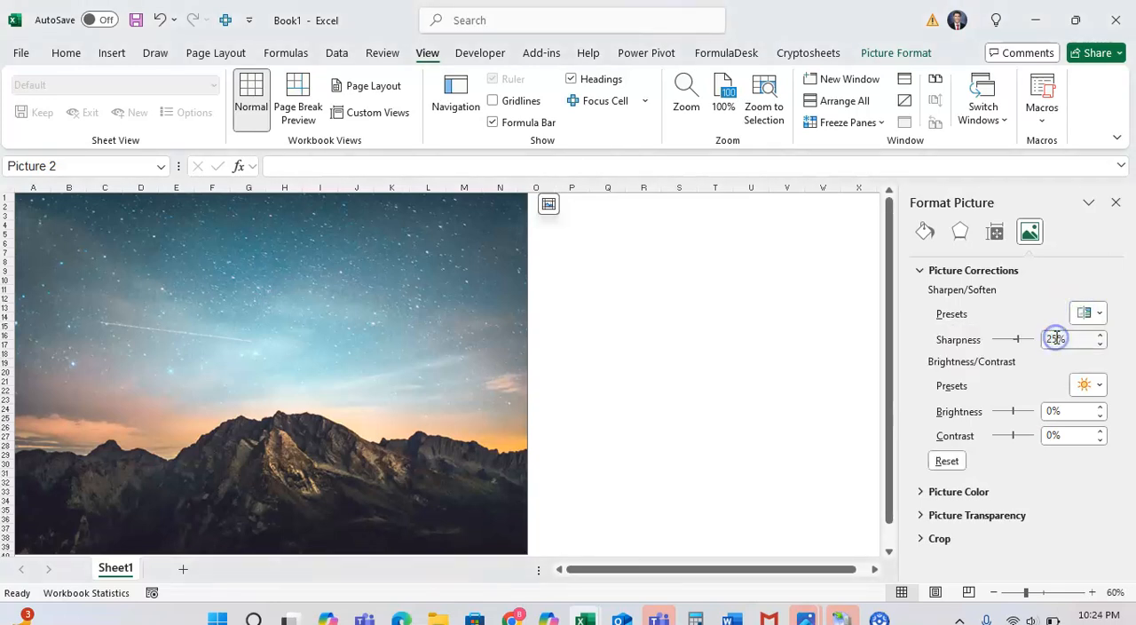
{"action": "left_click", "coordinate": [1099, 312]}
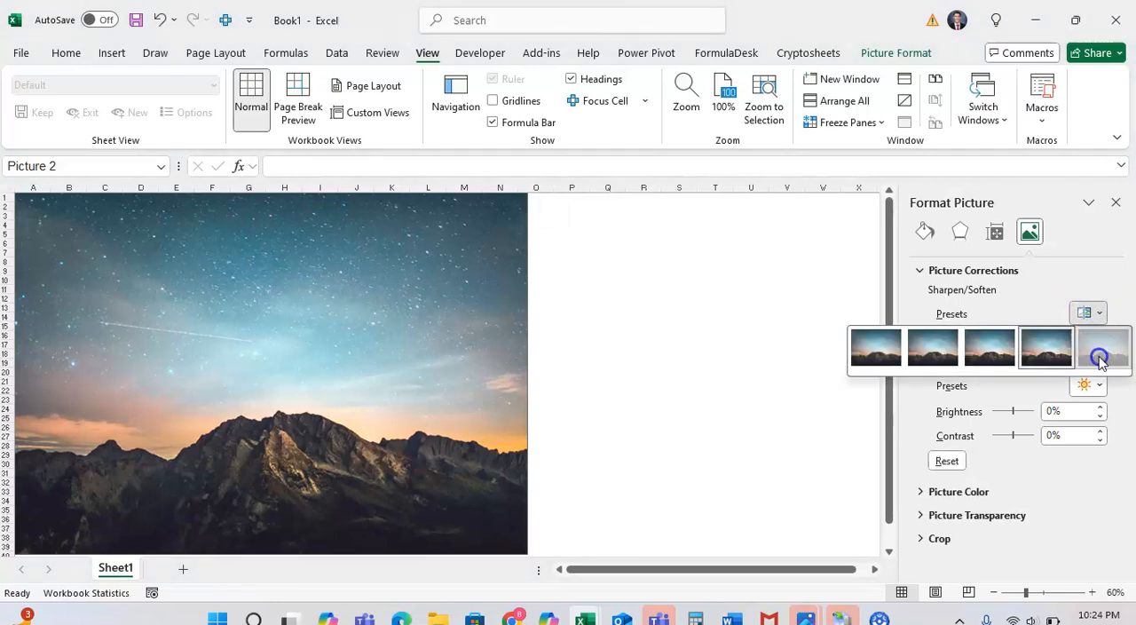
- Apply the strongest Sharpen: 50% preset to the mountain photo
{"action": "left_click", "coordinate": [1097, 349]}
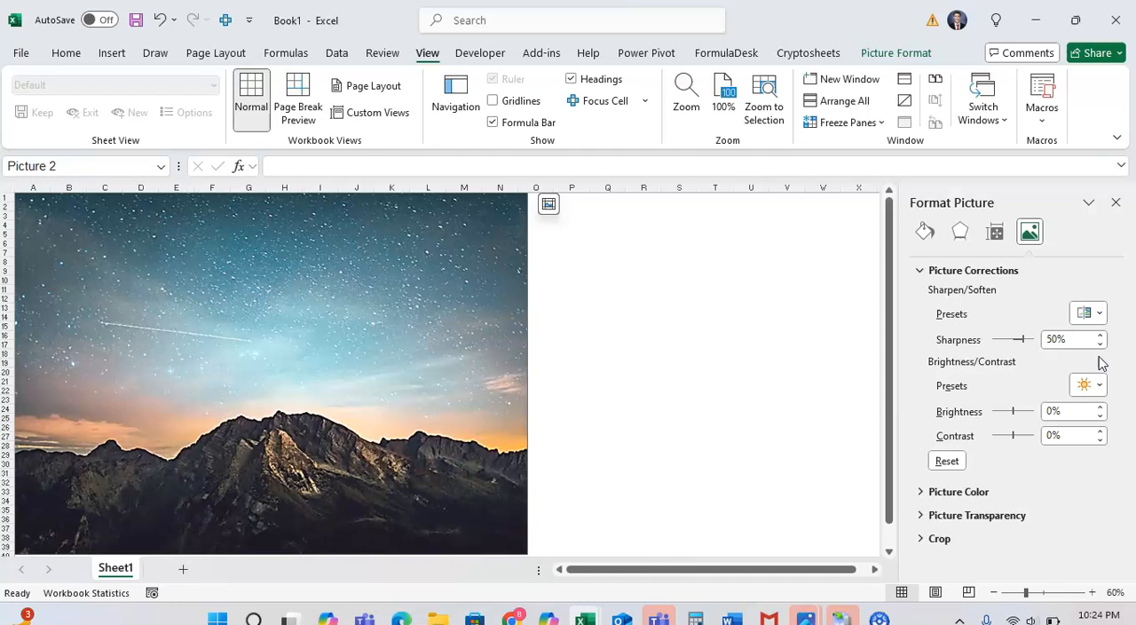
{"action": "mouse_move", "coordinate": [797, 294]}
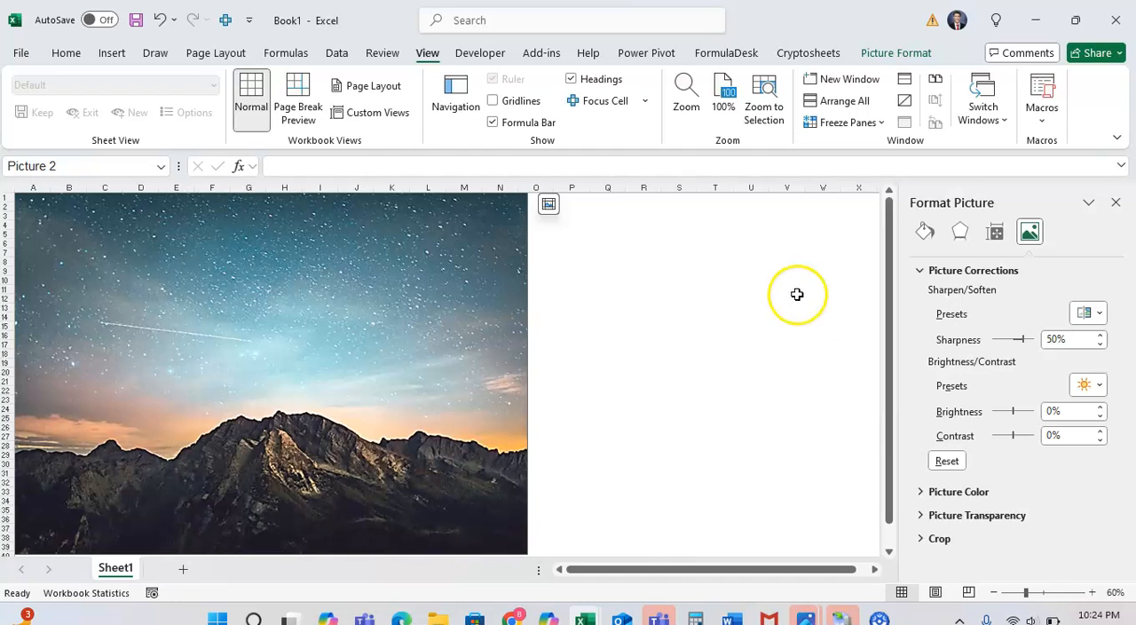